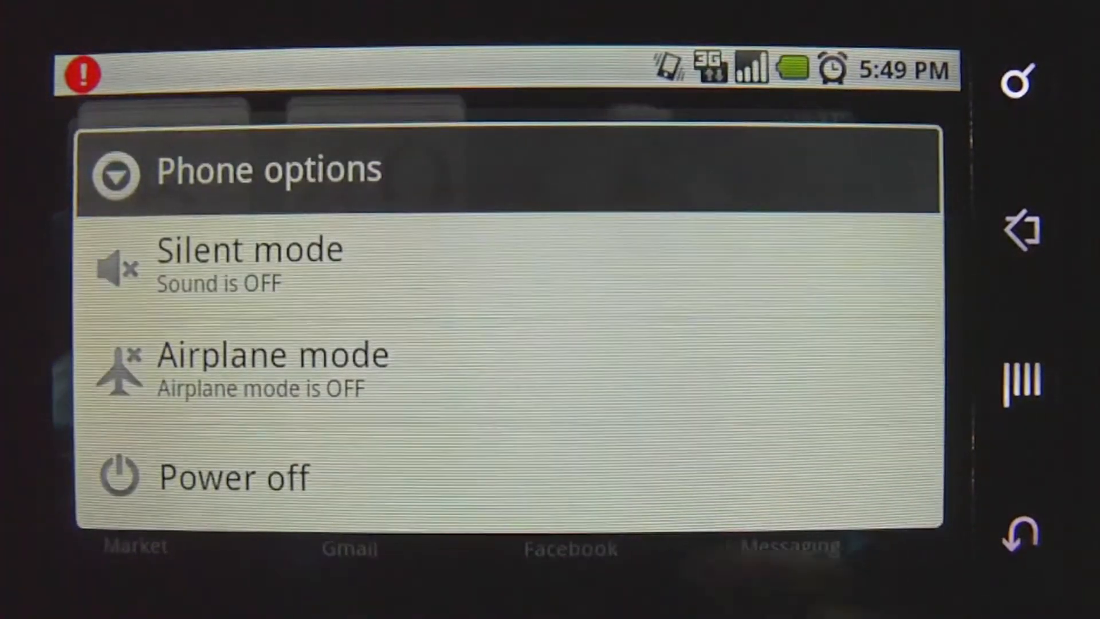
Choose Power off from the Phone options menu and confirm with OK to start shutting down.
click(234, 477)
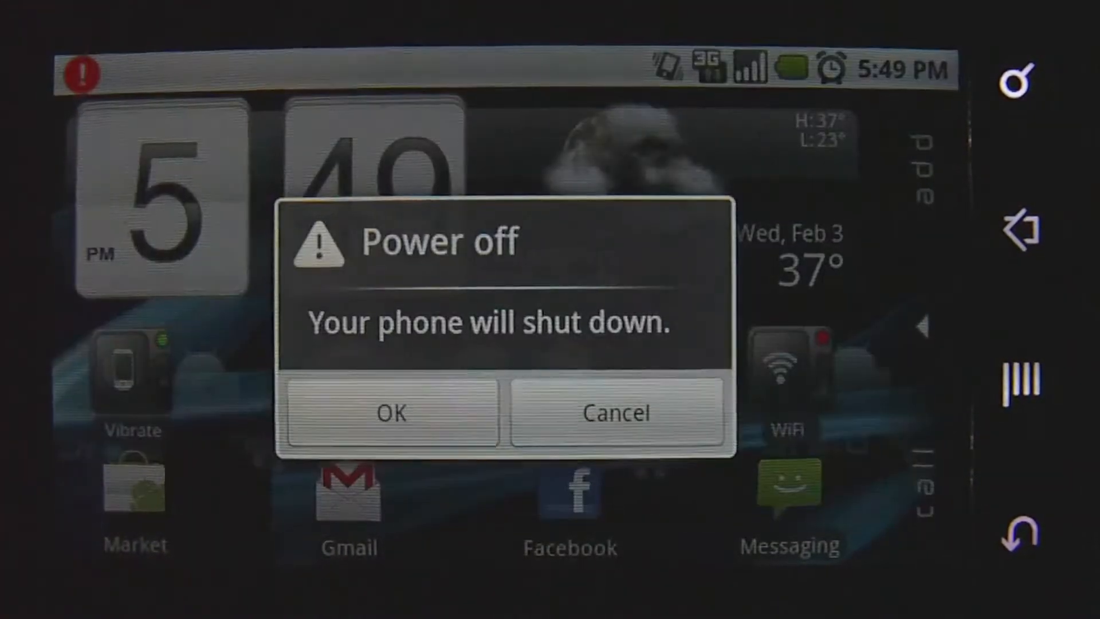
click(393, 412)
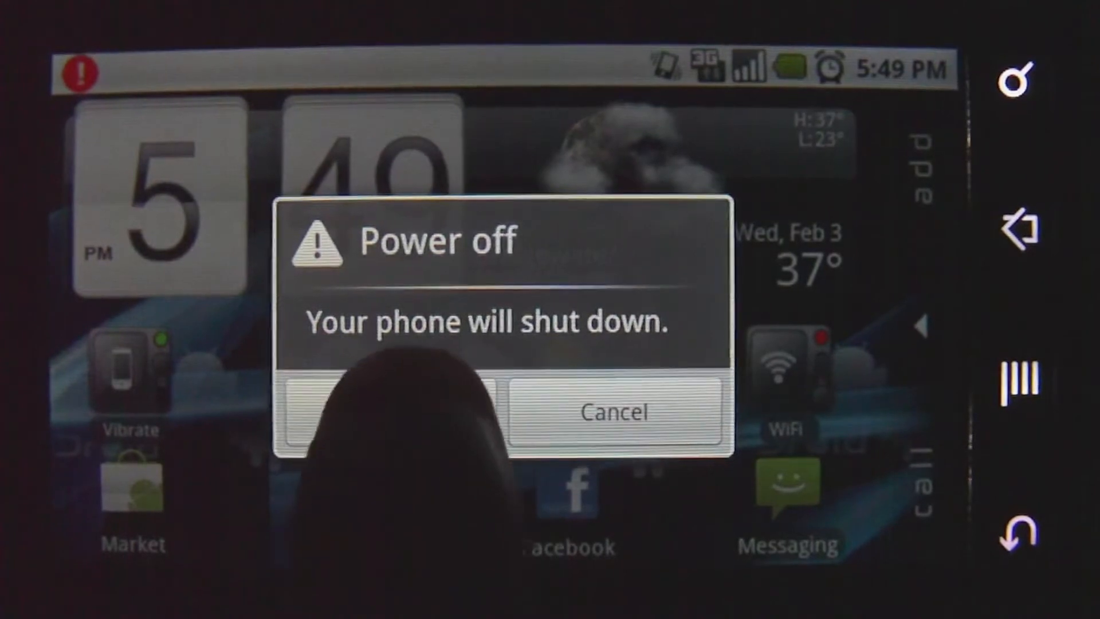
click(393, 412)
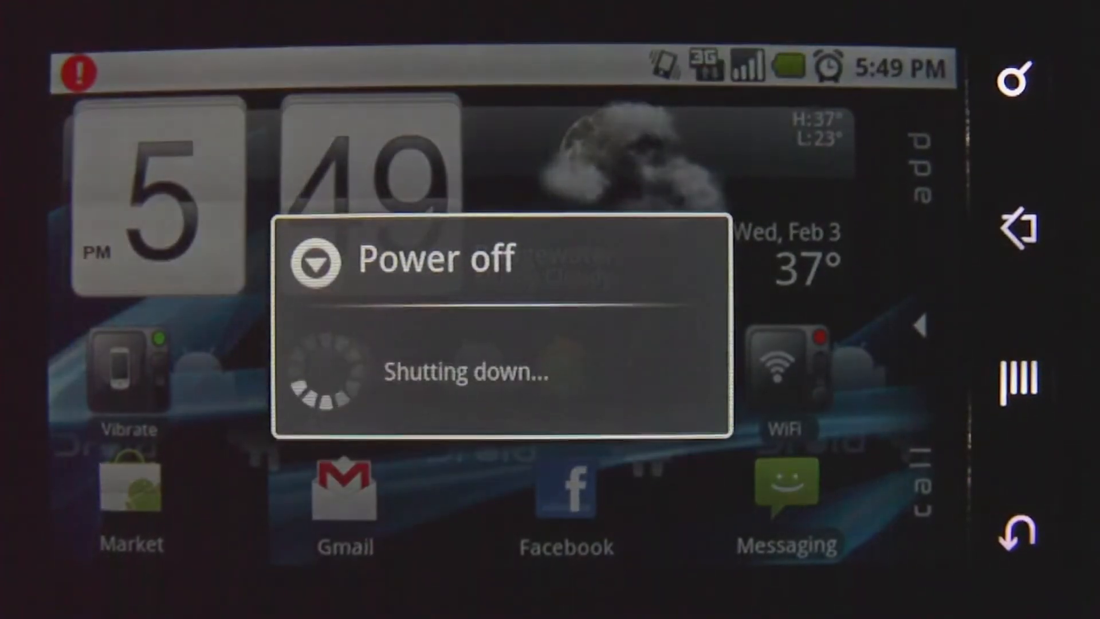